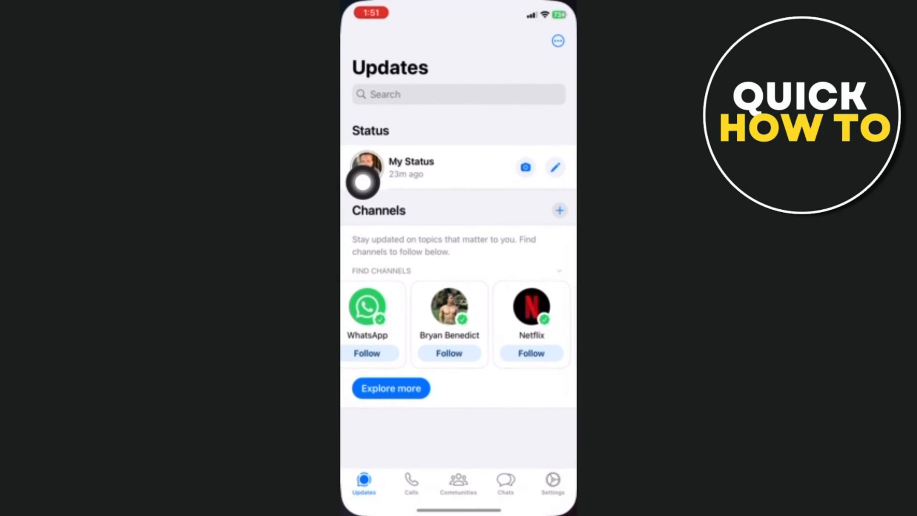
mouse_move(533, 412)
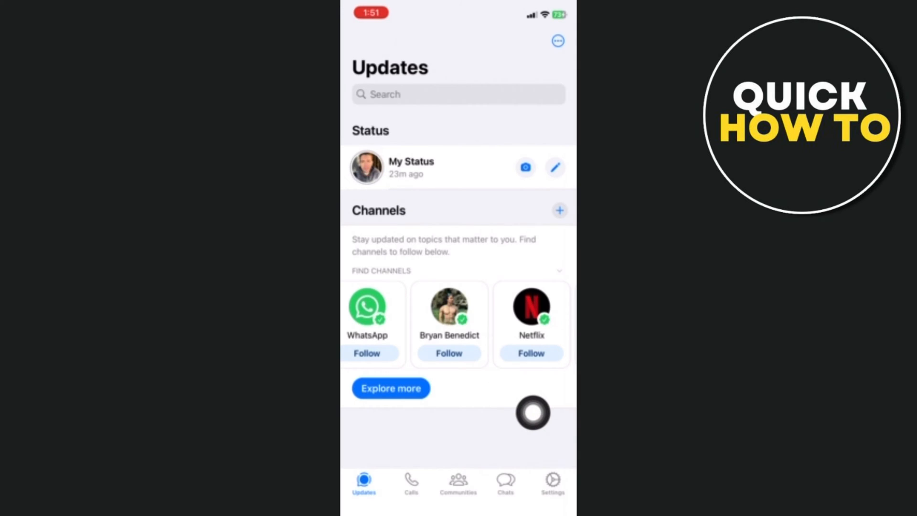
- Switch to the Chats list showing WhatsApp Support and a personal conversation
click(505, 479)
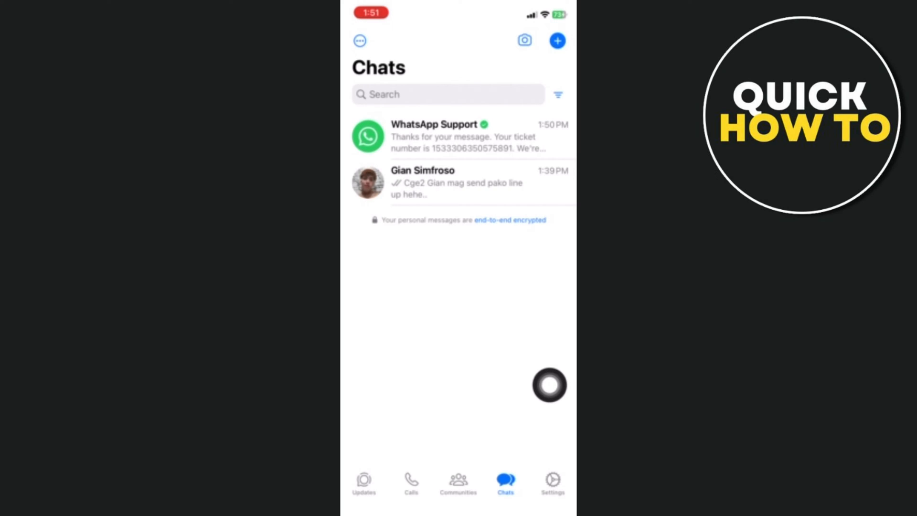
mouse_move(555, 413)
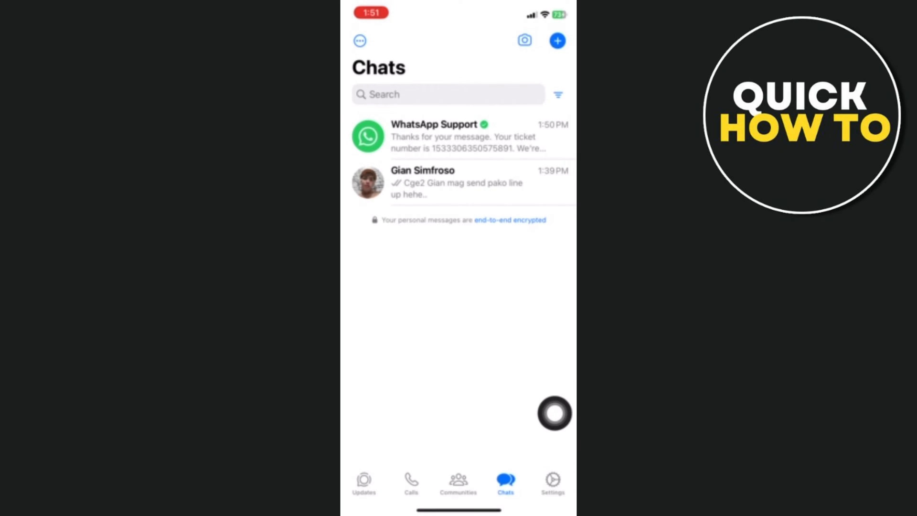
- Reach the Help page from Settings, listing Help Center, Contact Us and Licenses
click(552, 480)
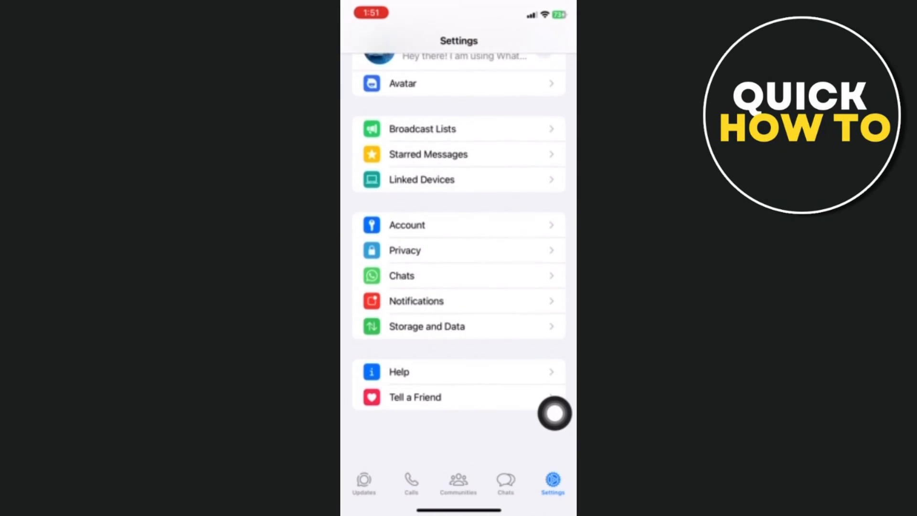
scroll(down, 3)
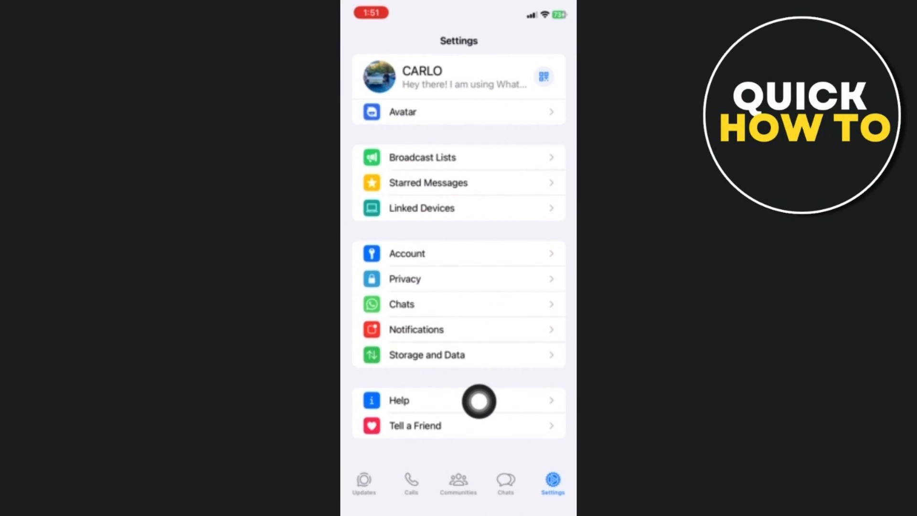
click(399, 400)
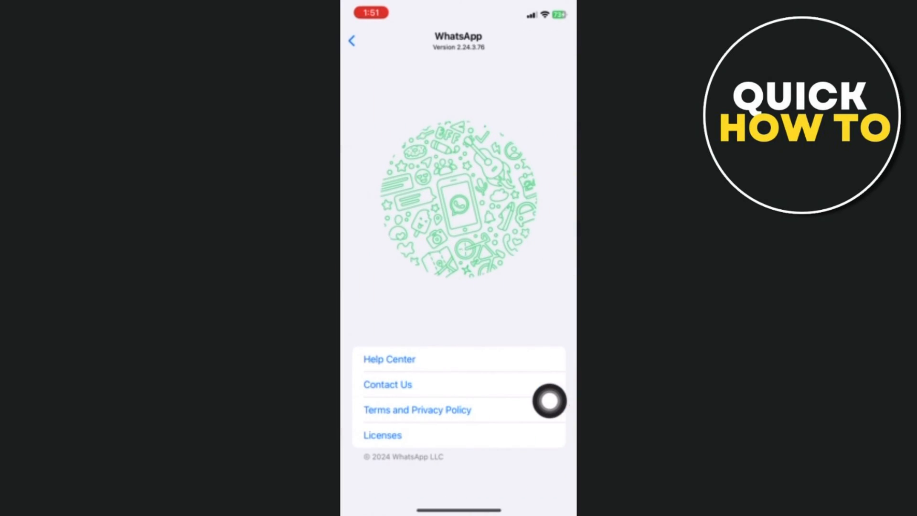
mouse_move(516, 385)
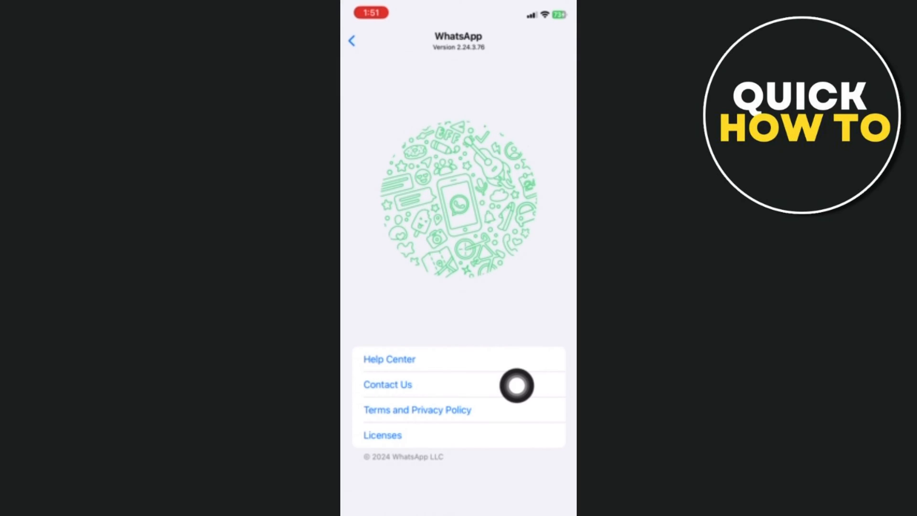
- Submit 'How to recover my account without sim' via Contact Us to get suggested articles
click(388, 384)
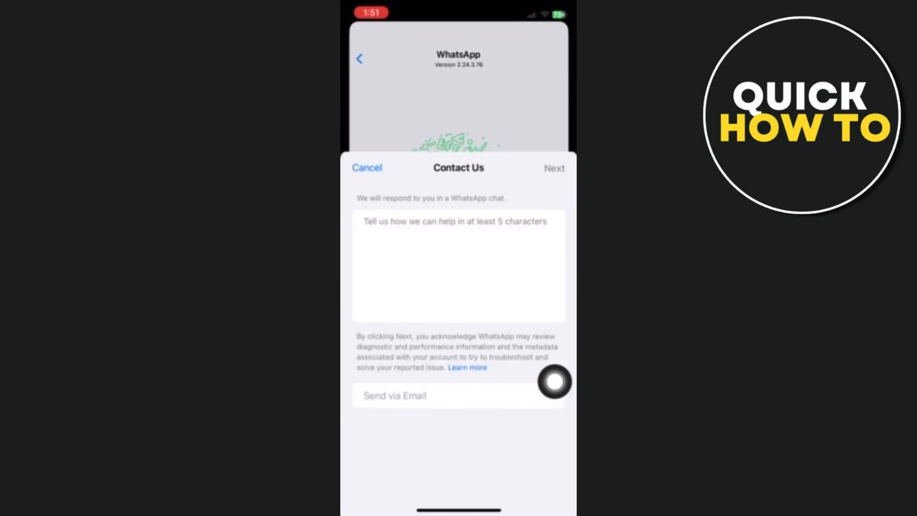
click(458, 266)
text(How to recover my axcou)
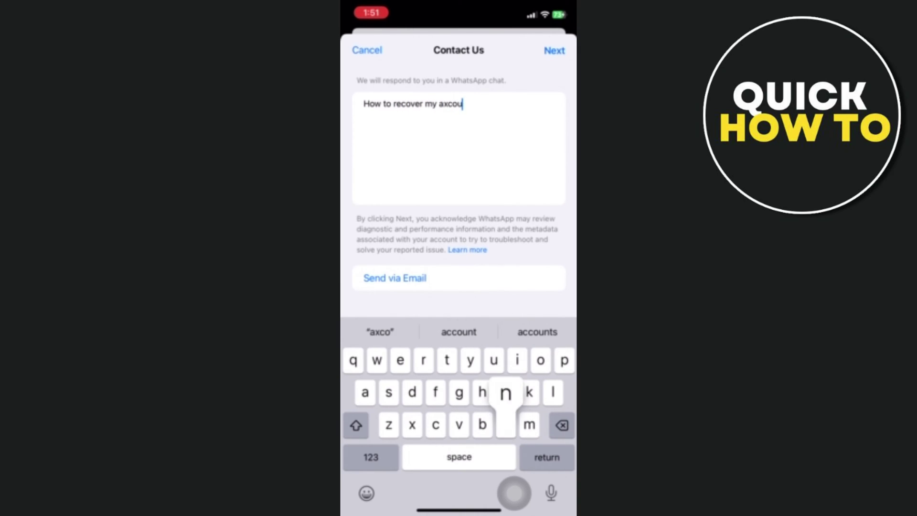
key(backspace)
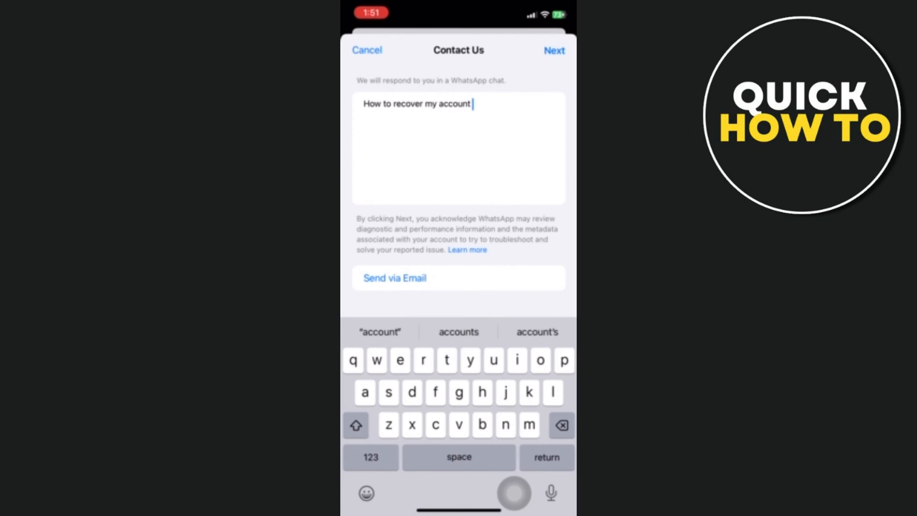
click(553, 50)
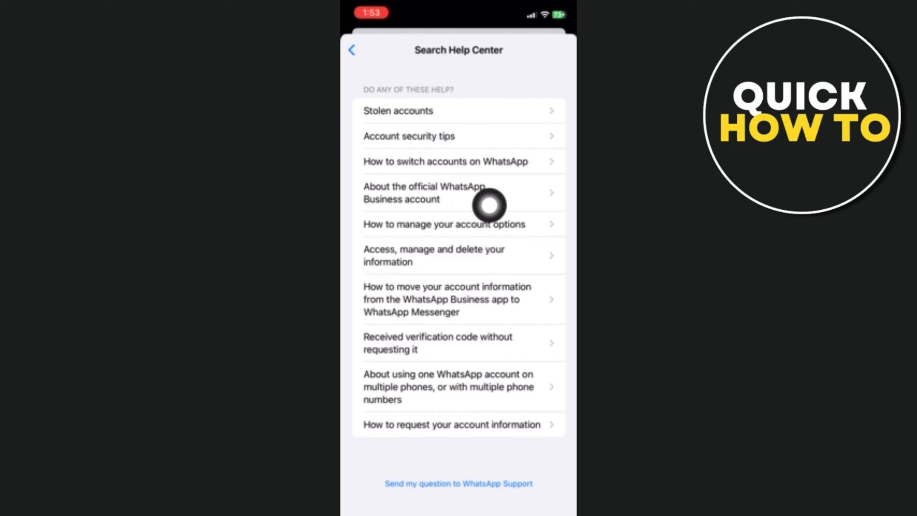
mouse_move(501, 135)
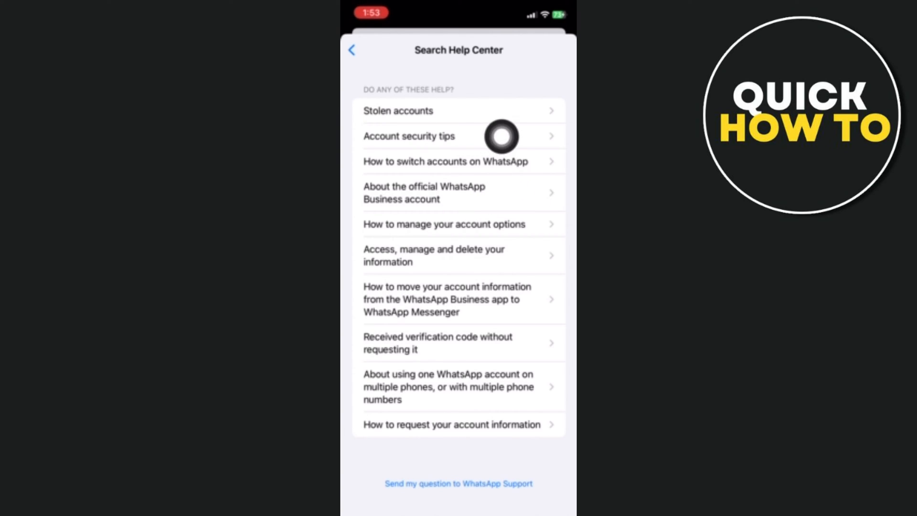
- Review the Account security tips article from the suggested list
click(409, 136)
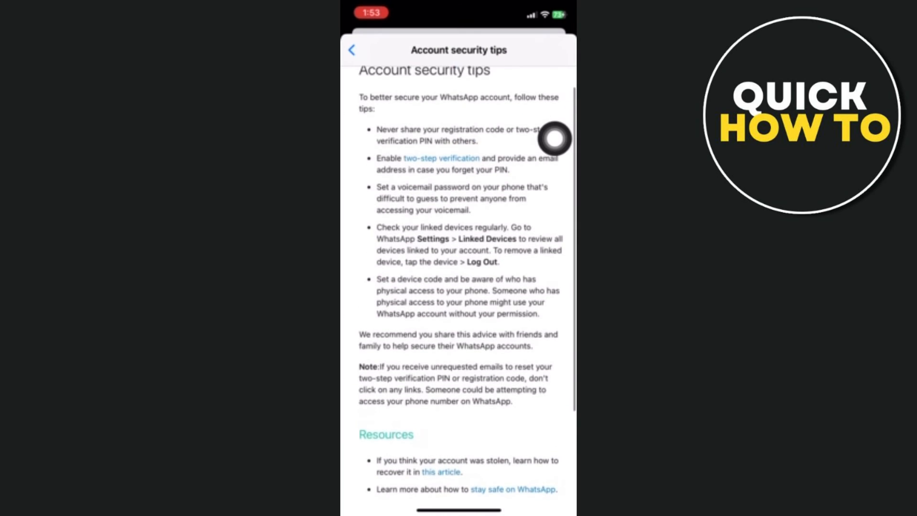
scroll(down, 3)
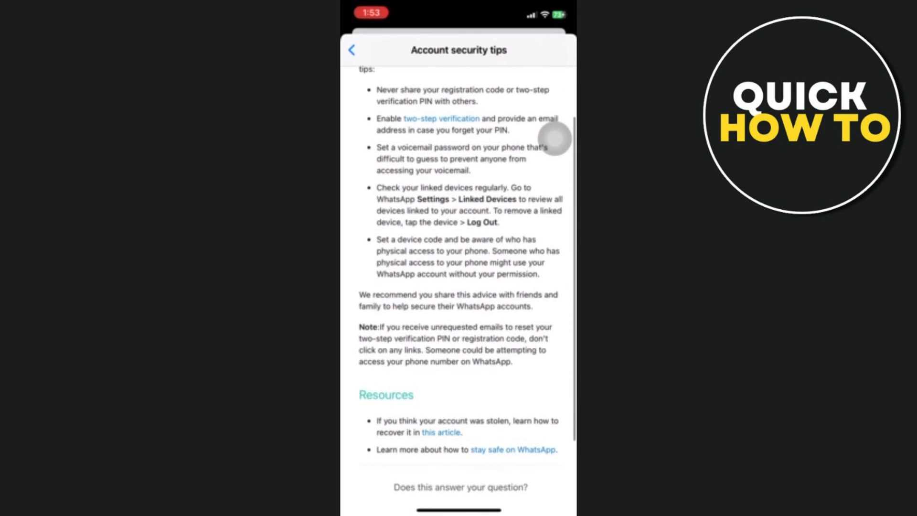
scroll(up, 3)
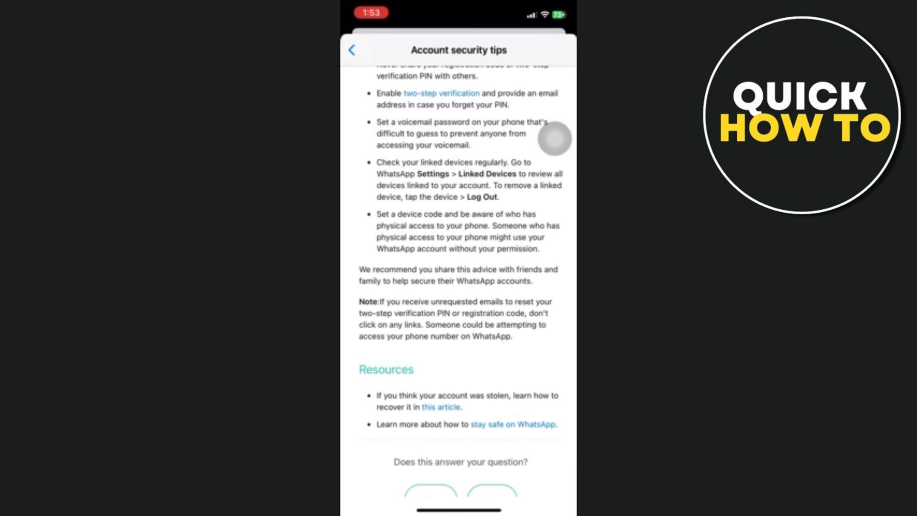
scroll(up, 3)
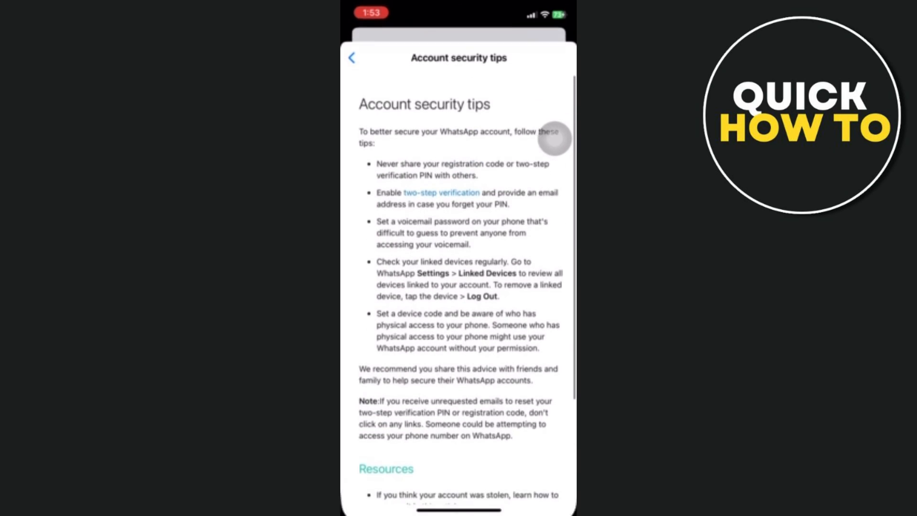
scroll(down, 3)
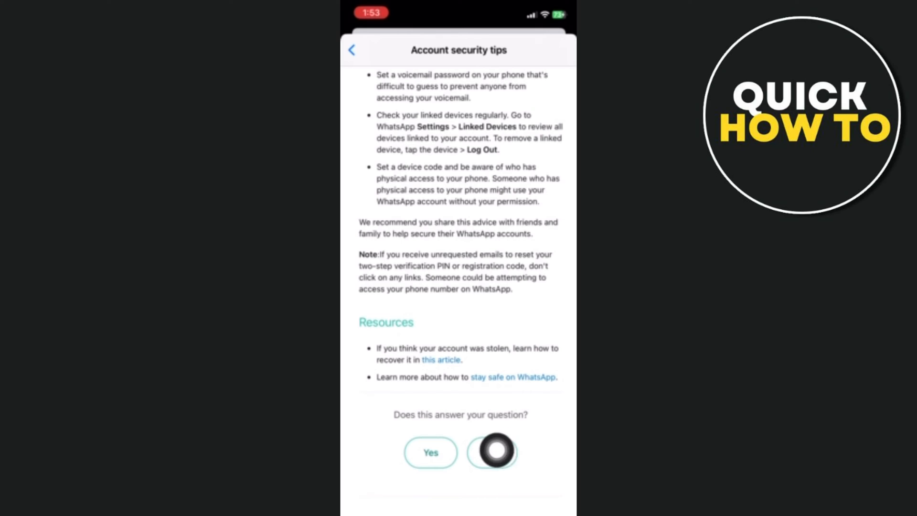
- Mark the article unhelpful and send the question to WhatsApp Support, receiving a ticket number
click(352, 50)
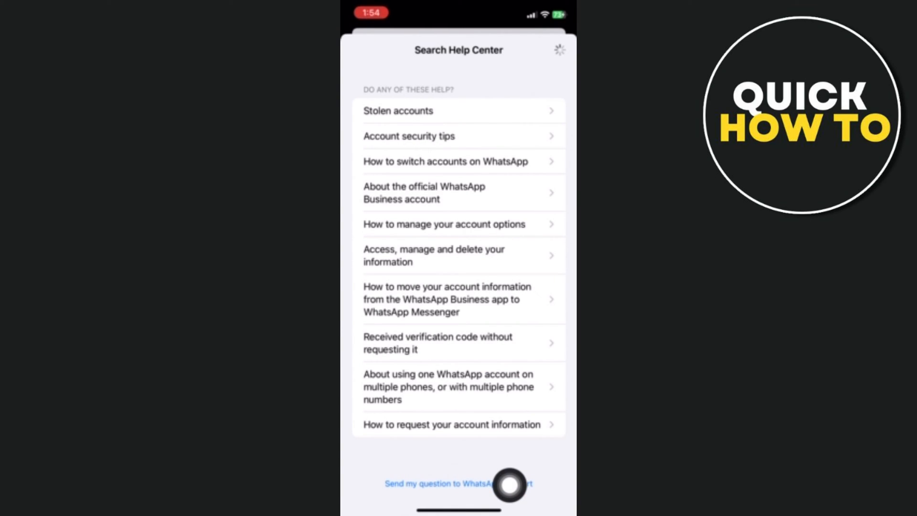
click(458, 483)
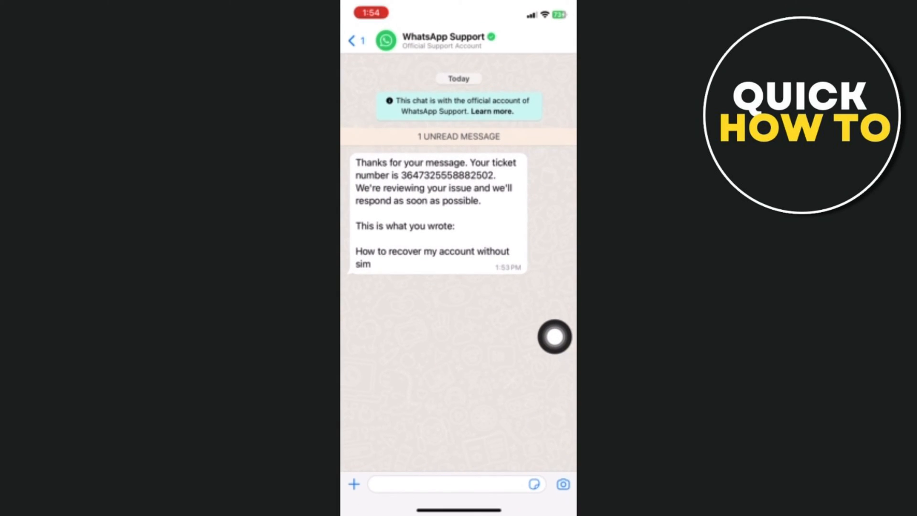
mouse_move(443, 212)
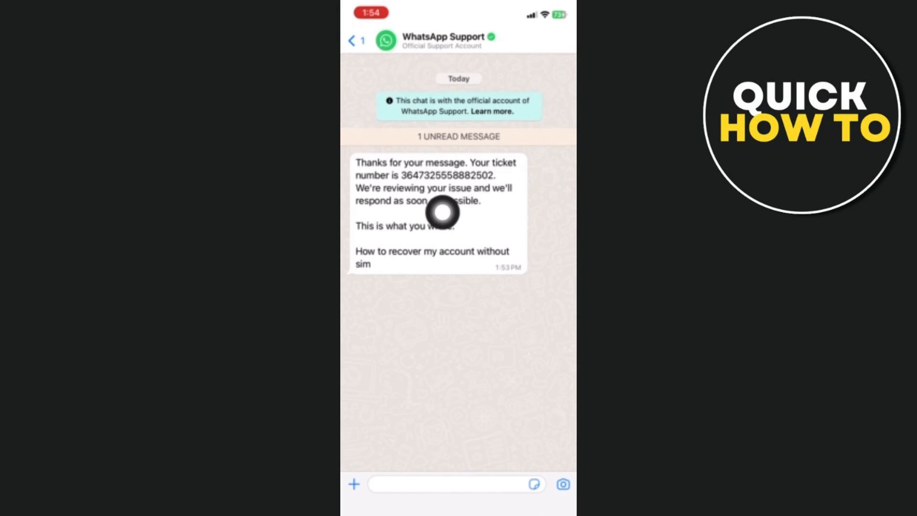
mouse_move(436, 276)
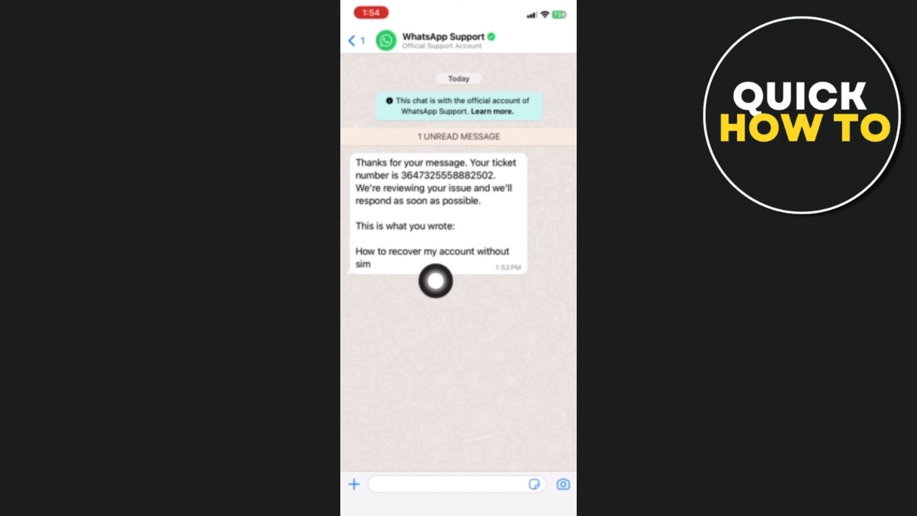
mouse_move(414, 295)
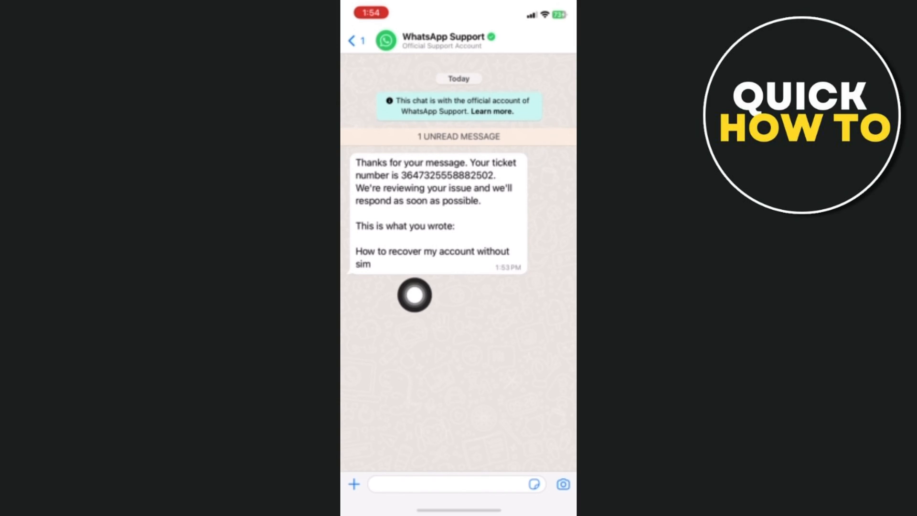
scroll(up, 3)
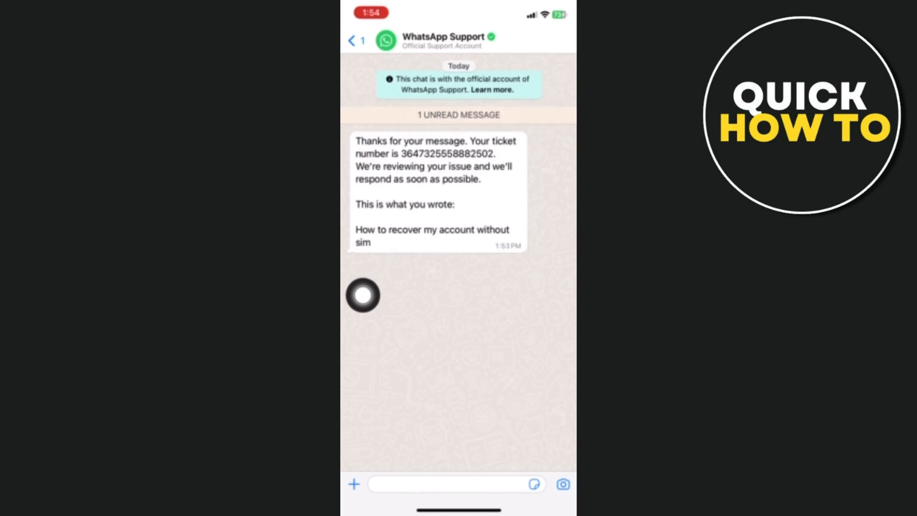